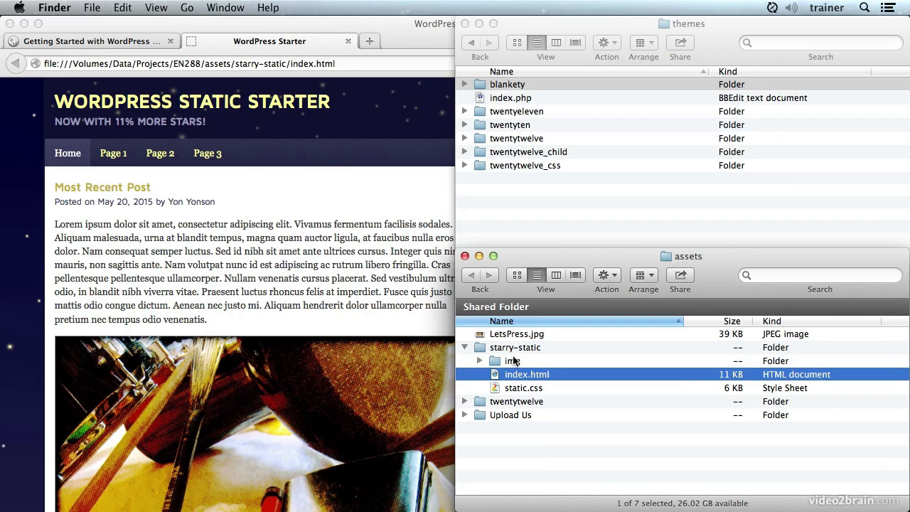
# Step: Copy the starry-static folder from the assets window into the WordPress themes folder
pyautogui.click(516, 347)
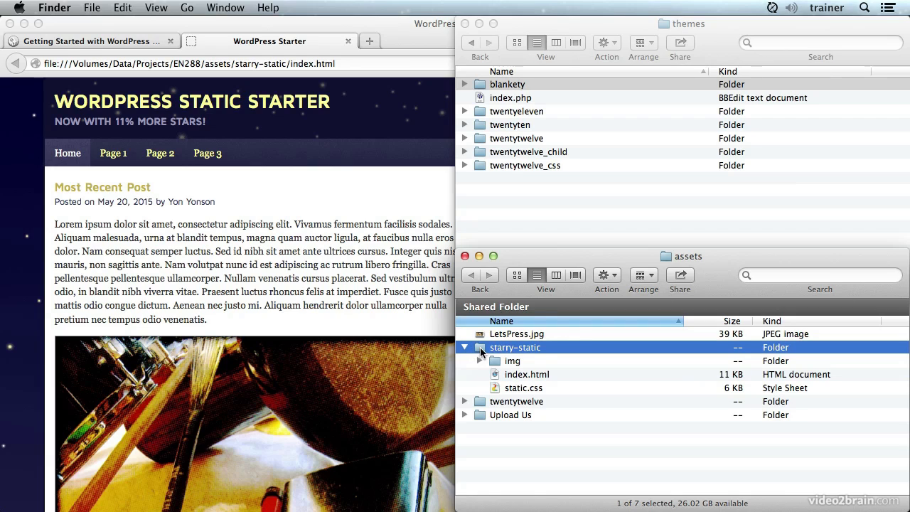
pyautogui.moveTo(505, 76)
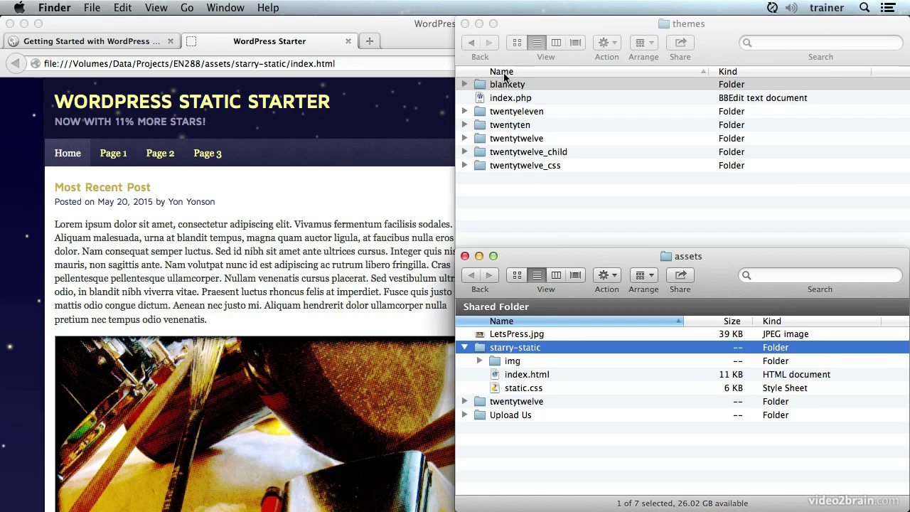
pyautogui.click(686, 24)
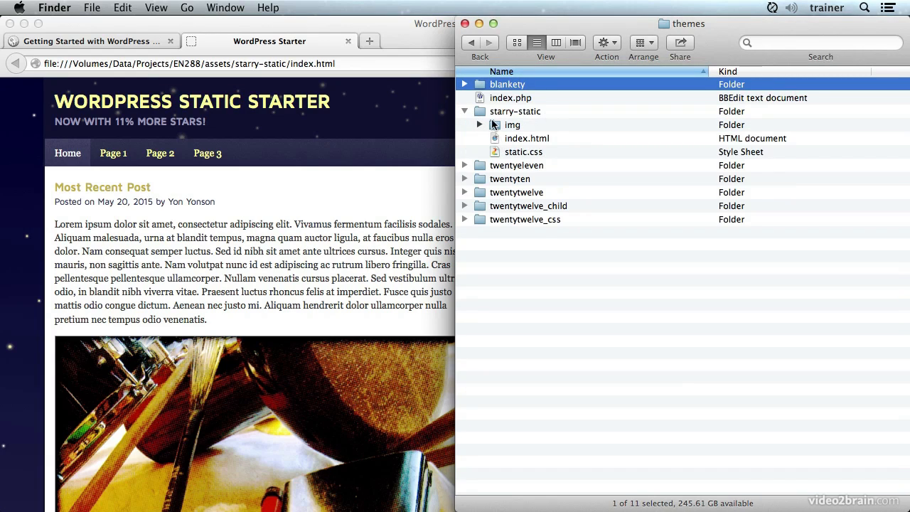
# Step: Rename the copied starry-static folder in themes to 'starry'
pyautogui.click(515, 111)
pyautogui.write('starry')
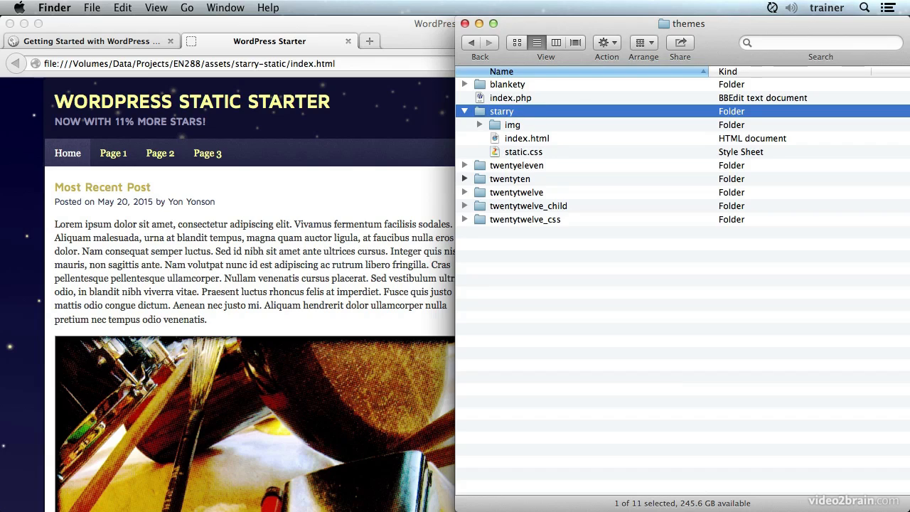
pyautogui.click(527, 138)
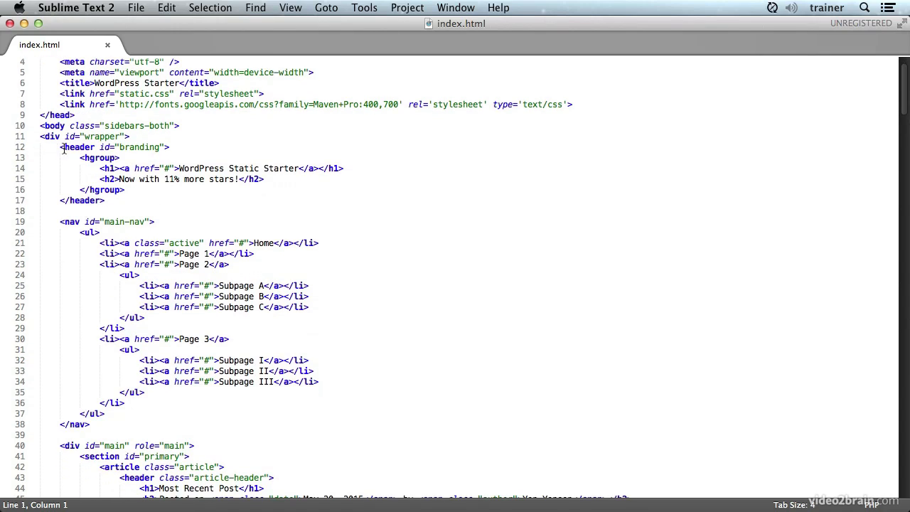
# Step: Read through the index.html markup in Sublime Text 2, then open static.css
pyautogui.scroll(-3)
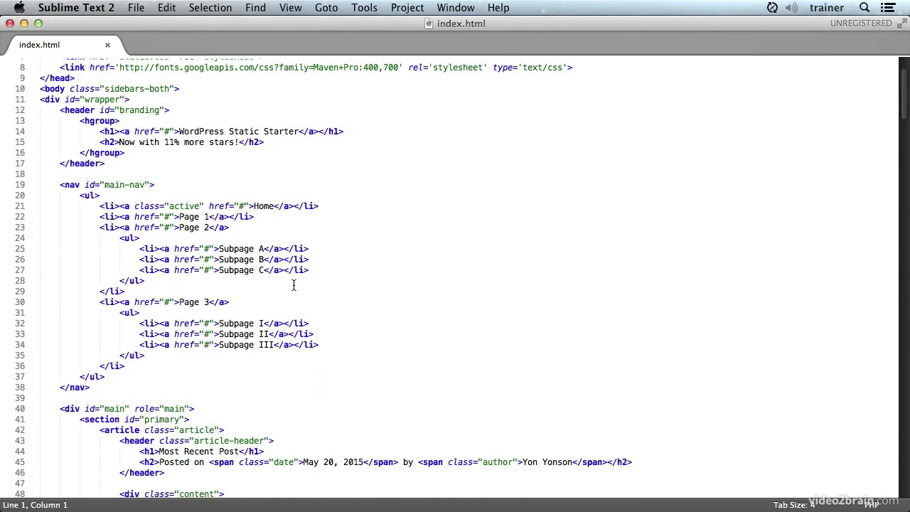
pyautogui.scroll(-3)
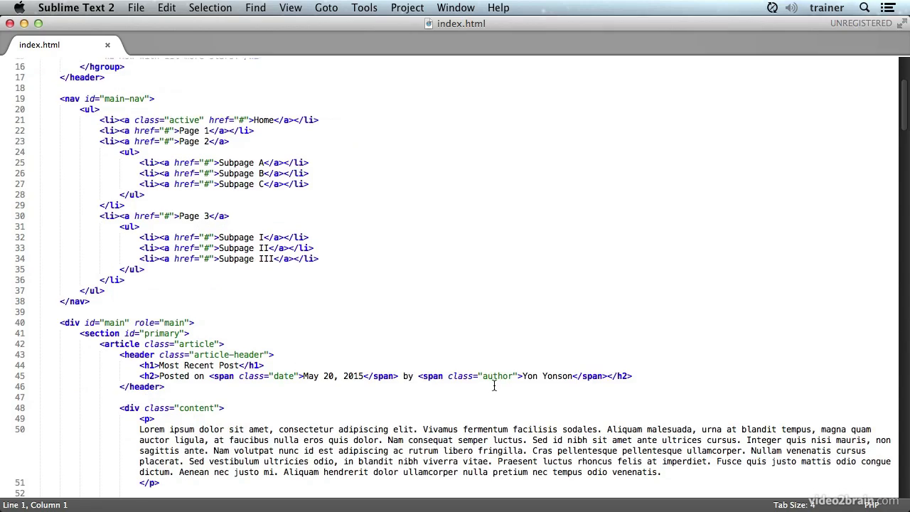
pyautogui.scroll(-3)
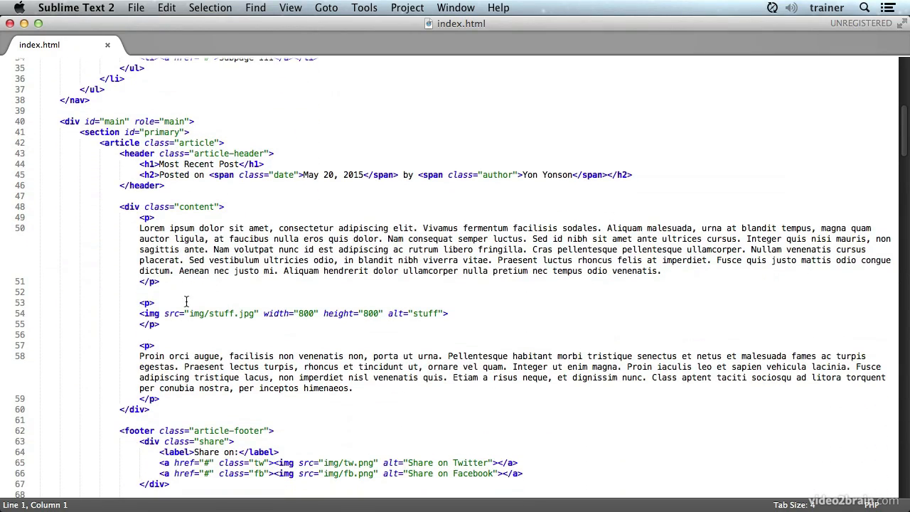
pyautogui.scroll(-3)
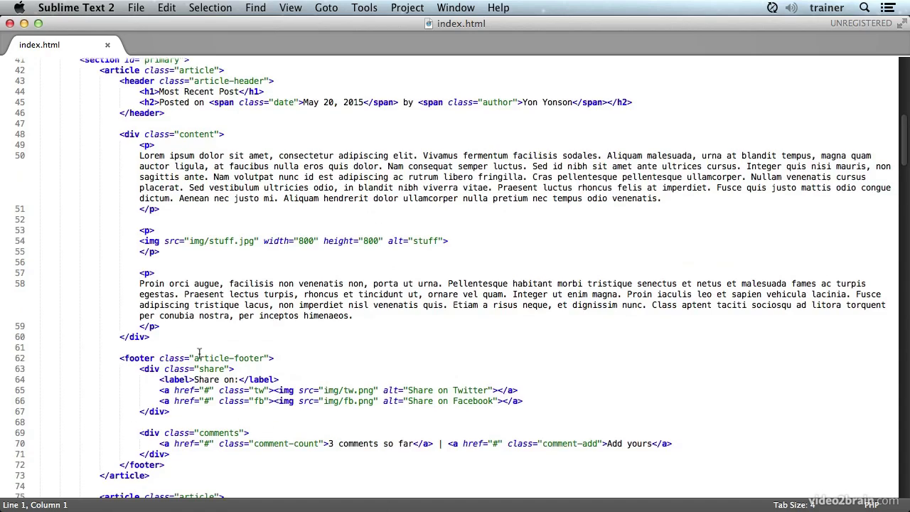
pyautogui.scroll(-3)
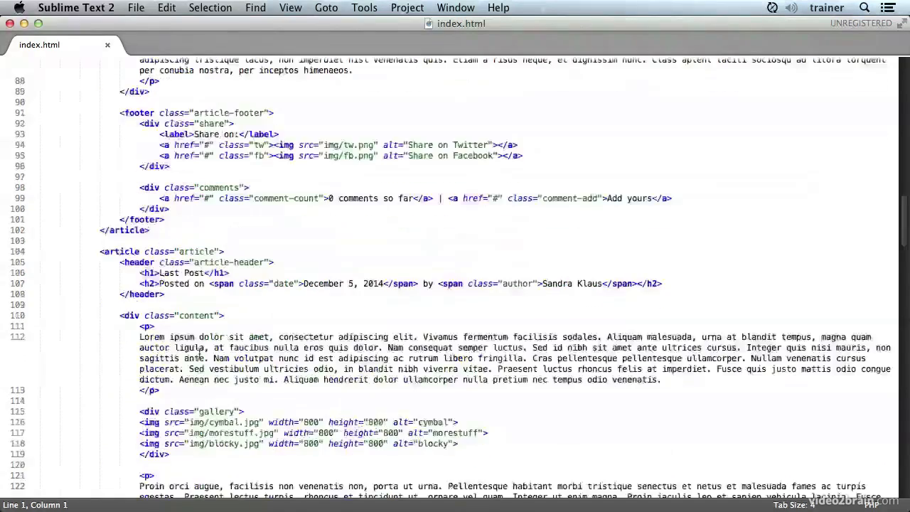
pyautogui.scroll(-3)
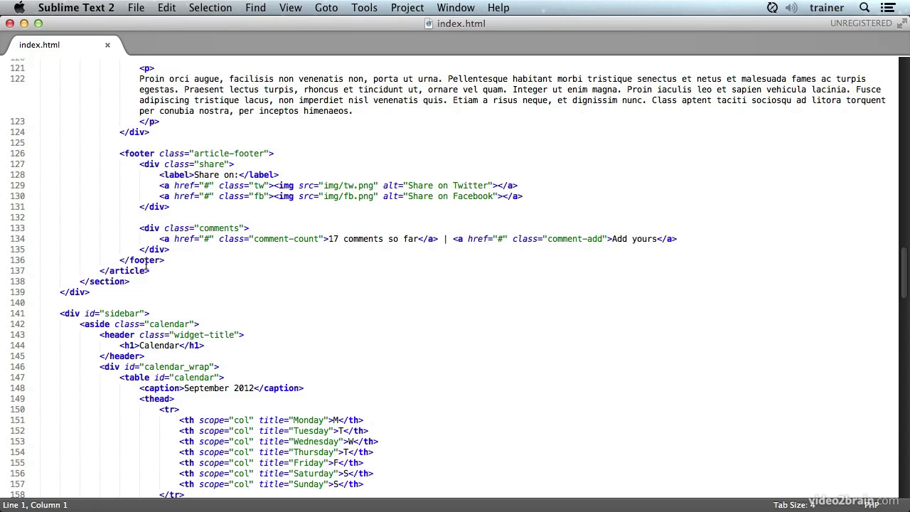
pyautogui.moveTo(239, 313)
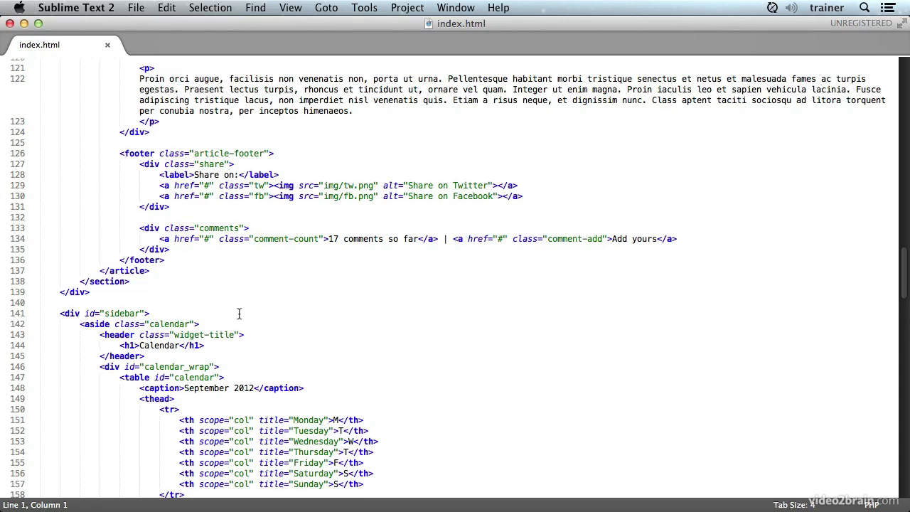
pyautogui.scroll(-3)
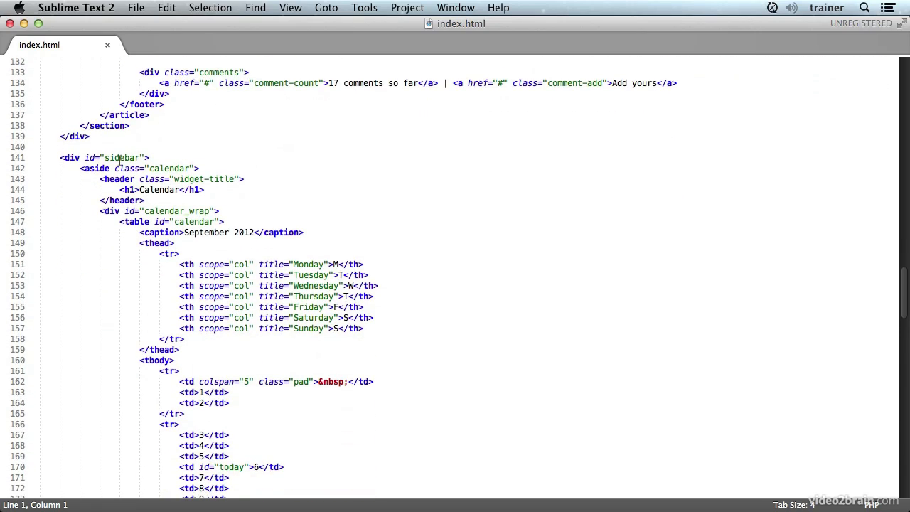
pyautogui.scroll(-3)
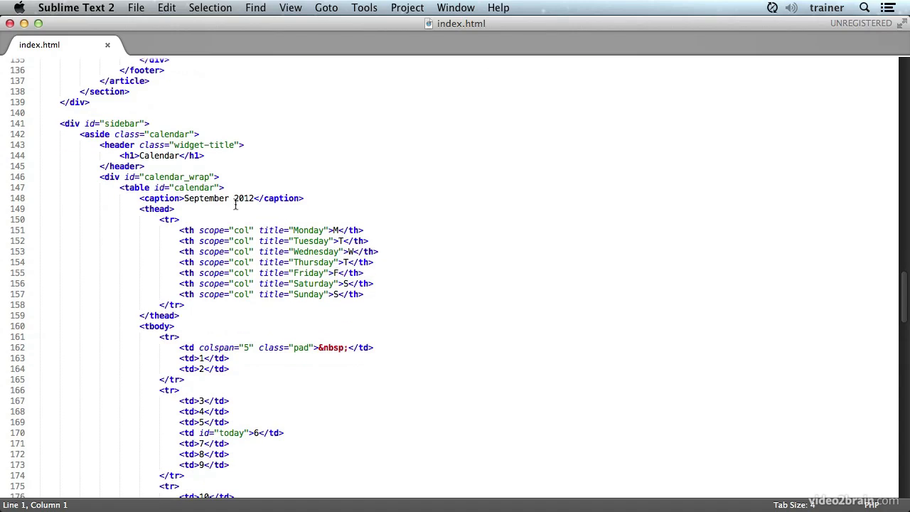
pyautogui.scroll(-3)
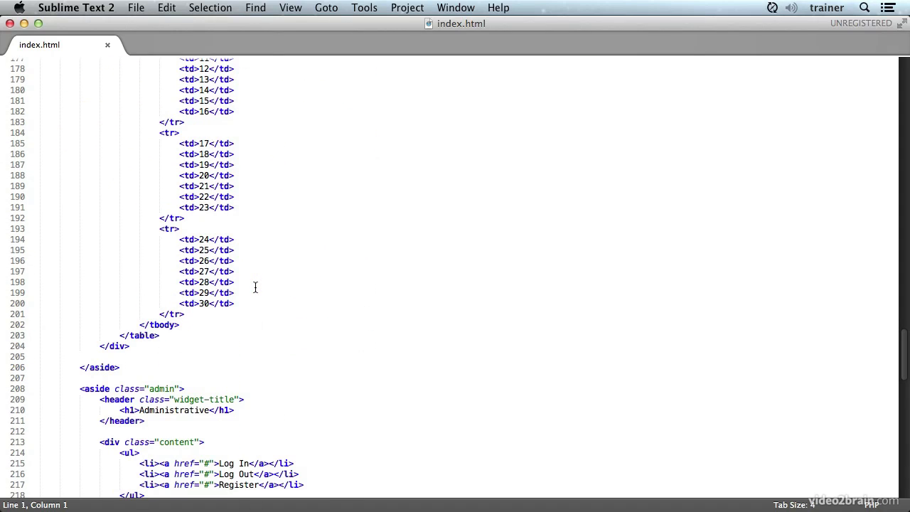
pyautogui.scroll(3)
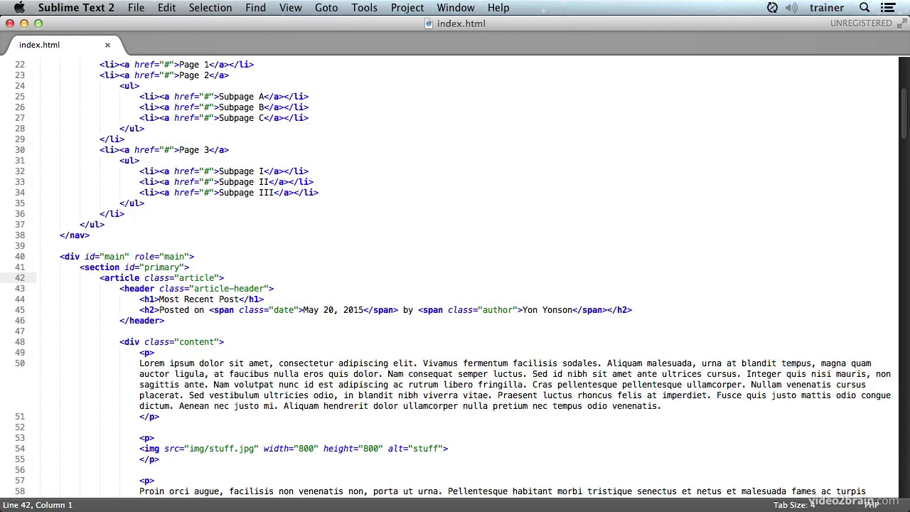
pyautogui.scroll(-3)
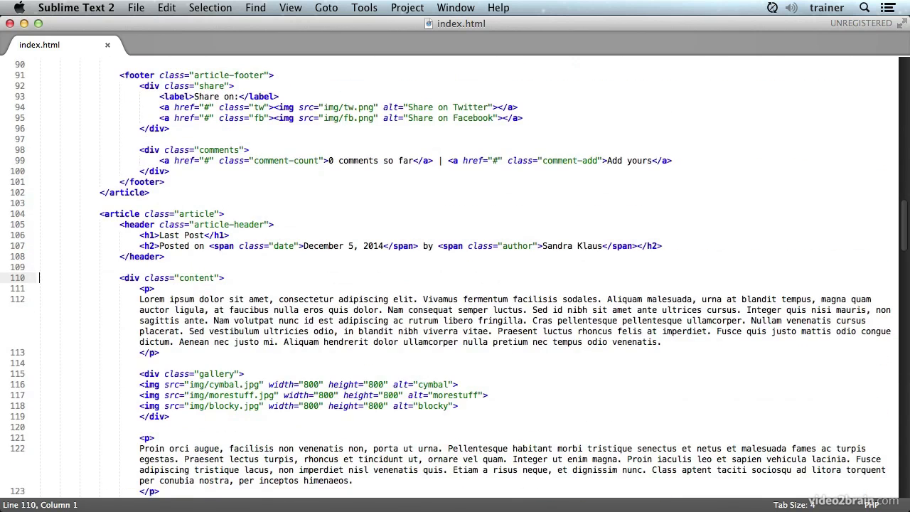
pyautogui.scroll(-3)
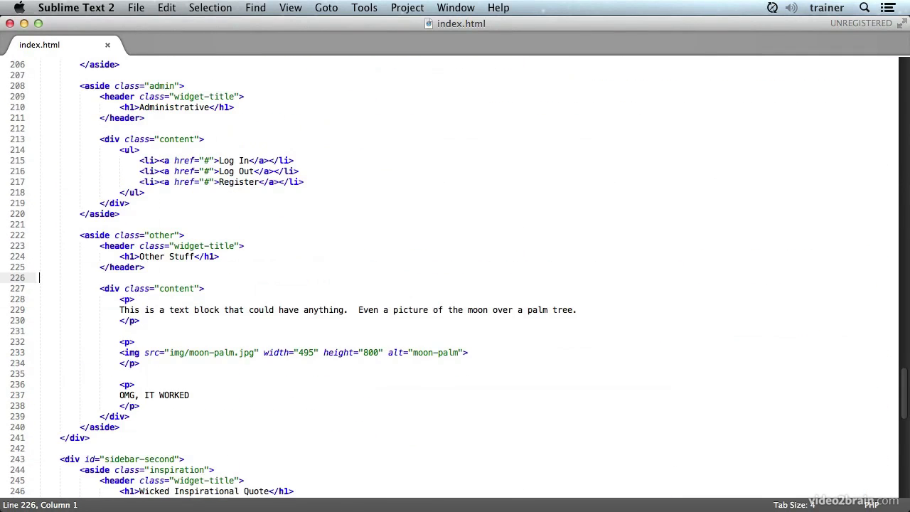
pyautogui.scroll(-3)
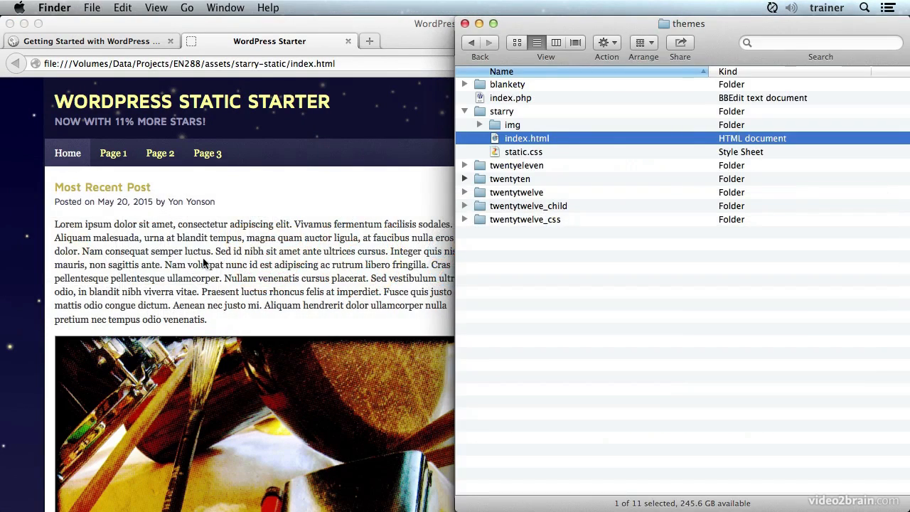
pyautogui.click(523, 151)
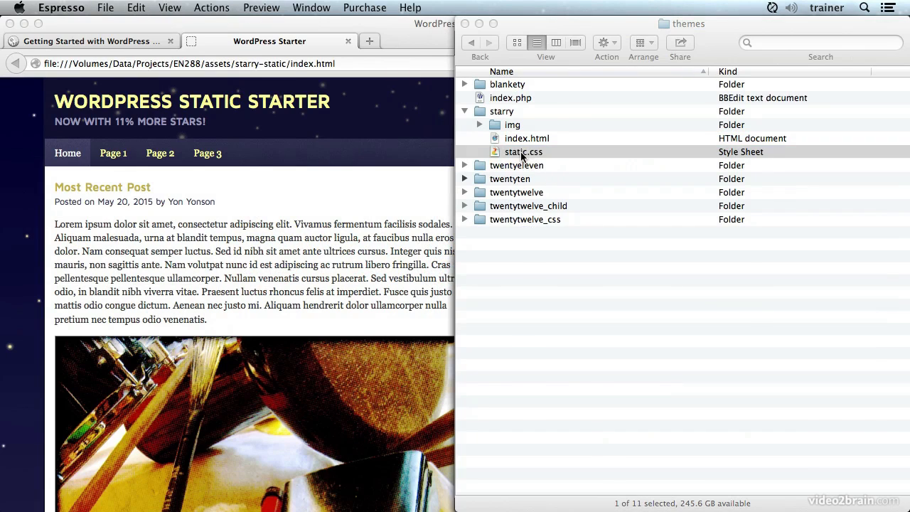
pyautogui.doubleClick(523, 151)
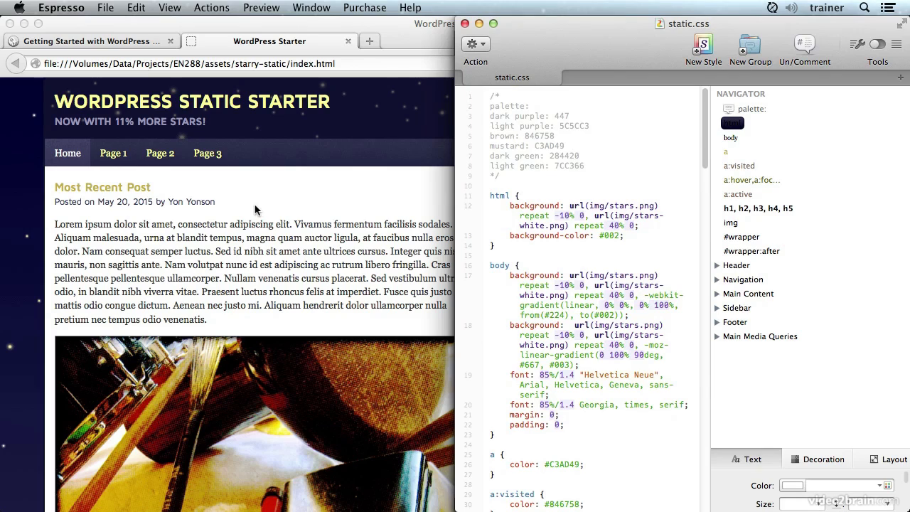
pyautogui.moveTo(242, 219)
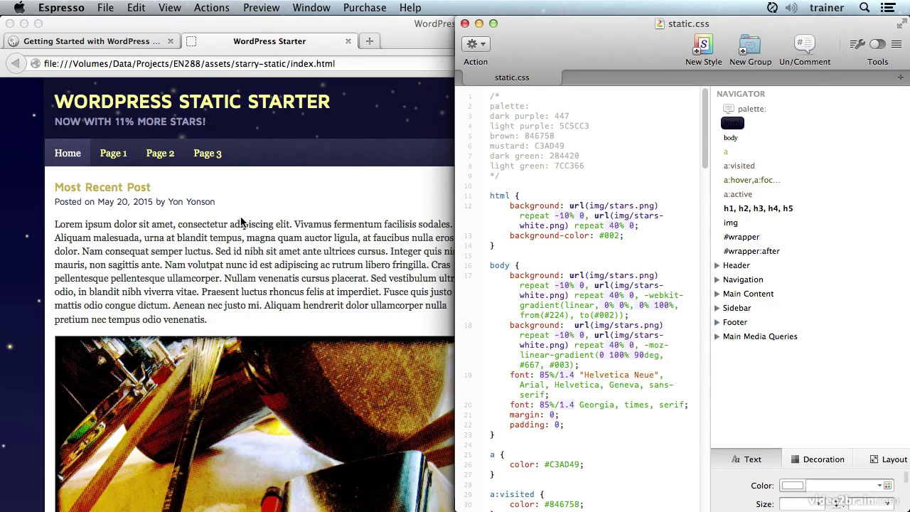
pyautogui.moveTo(702, 285)
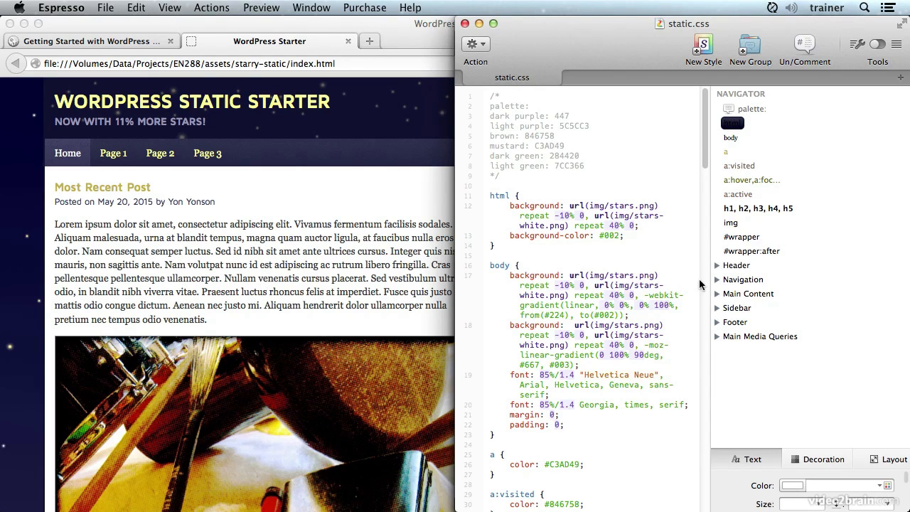
# Step: Expand Main Media Queries in Espresso's navigator to show the min-width 640px rules
pyautogui.click(759, 337)
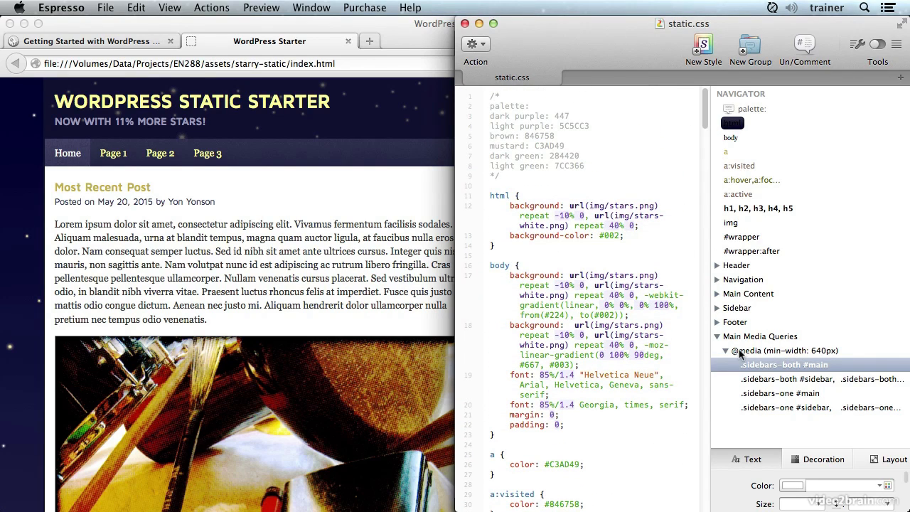
pyautogui.moveTo(761, 359)
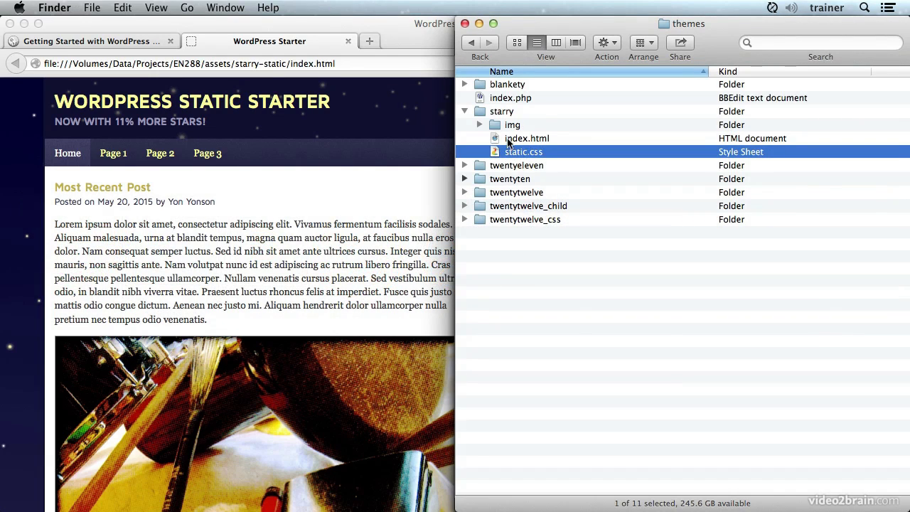
pyautogui.moveTo(551, 138)
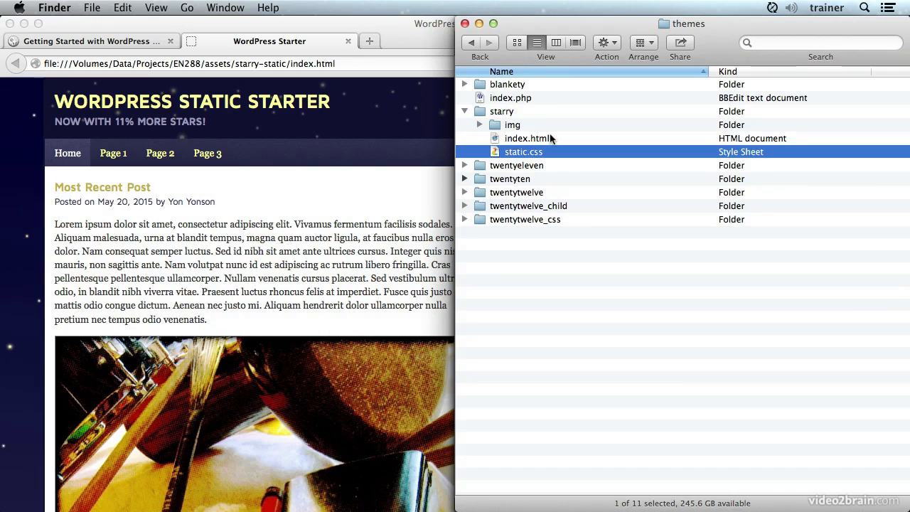
pyautogui.moveTo(540, 138)
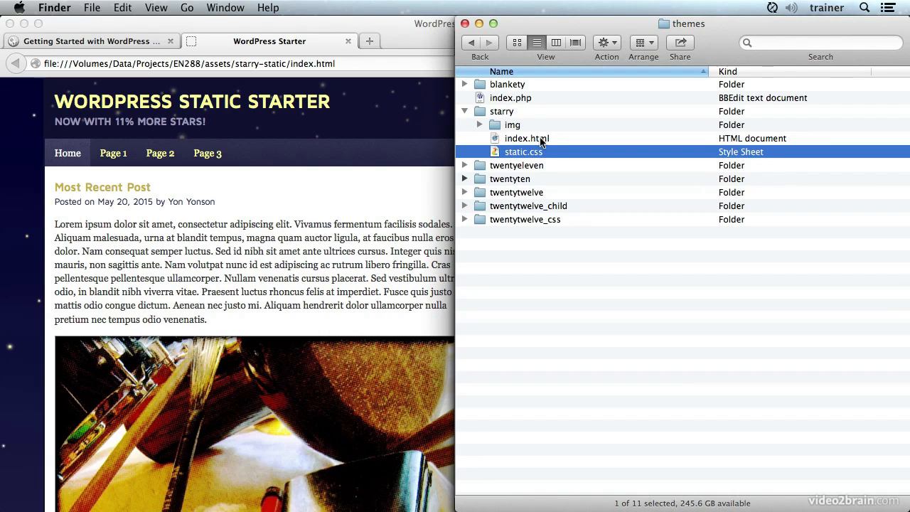
# Step: Rename index.html to index.php and static.css to style.css in the starry folder
pyautogui.click(526, 138)
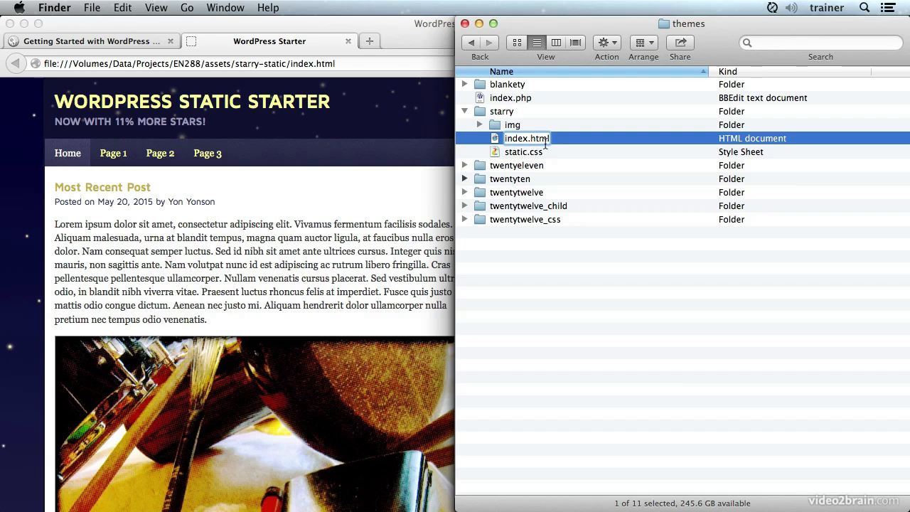
pyautogui.write('index.php')
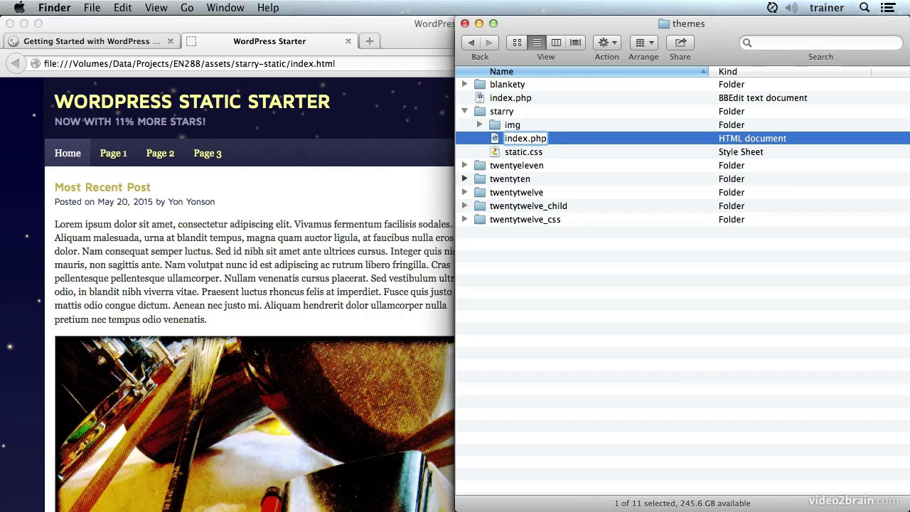
pyautogui.press('Return')
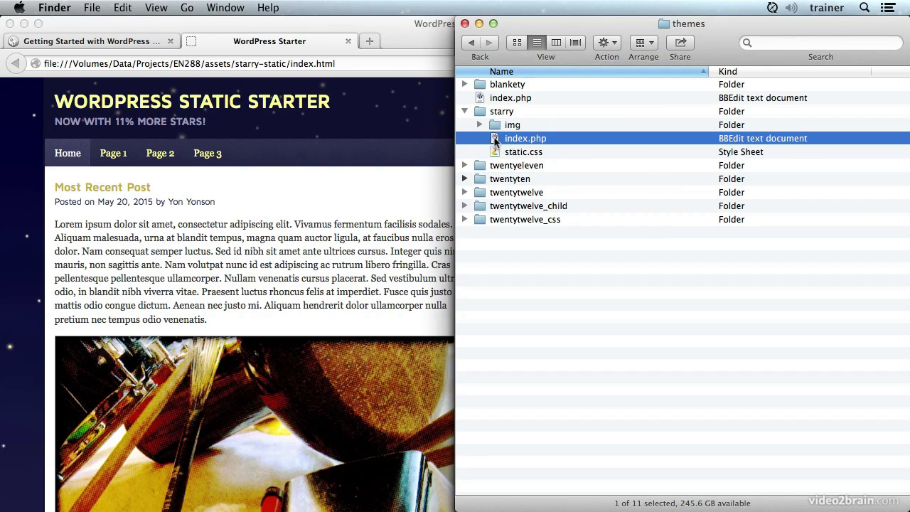
pyautogui.moveTo(537, 145)
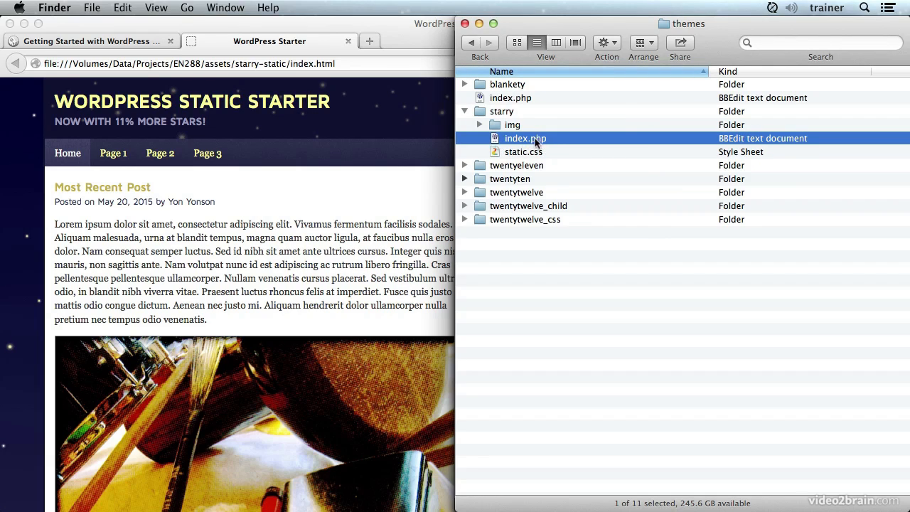
pyautogui.click(523, 152)
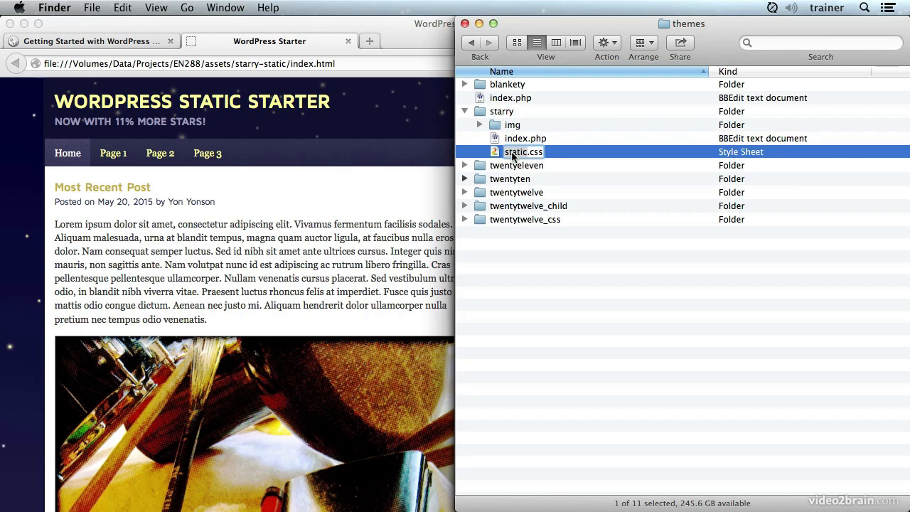
pyautogui.write('style.css')
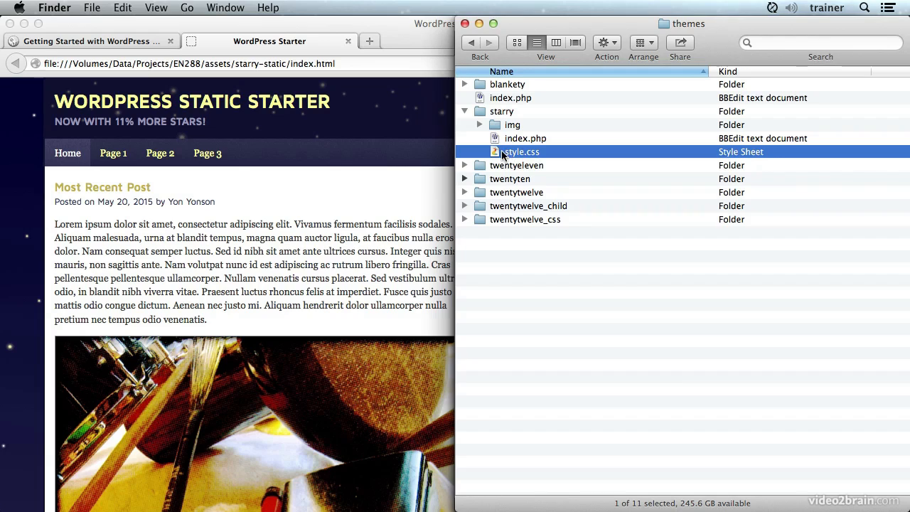
pyautogui.moveTo(536, 157)
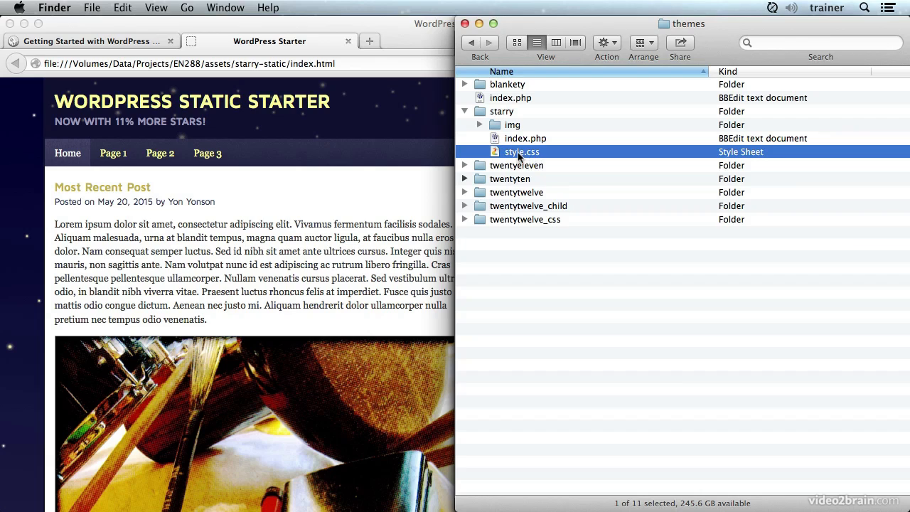
# Step: Add a style.css header comment with Theme Name Starry, 'A fresh new theme.', Version, Author, and save
pyautogui.doubleClick(520, 152)
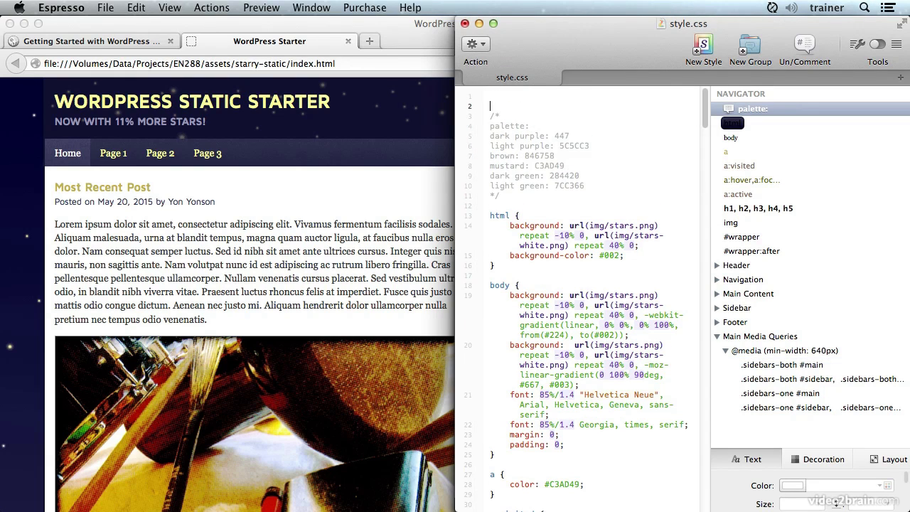
pyautogui.write('/*')
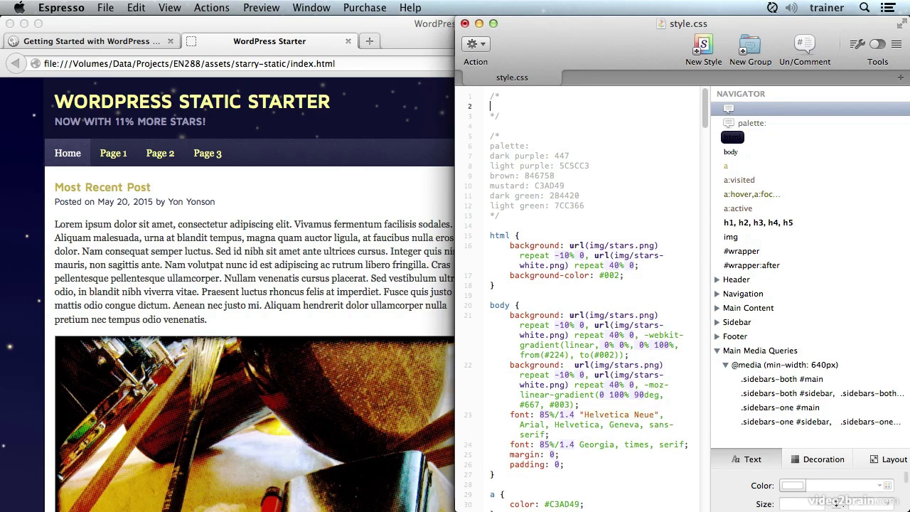
pyautogui.write('Theme Name: Starry')
pyautogui.write('Description: Ch')
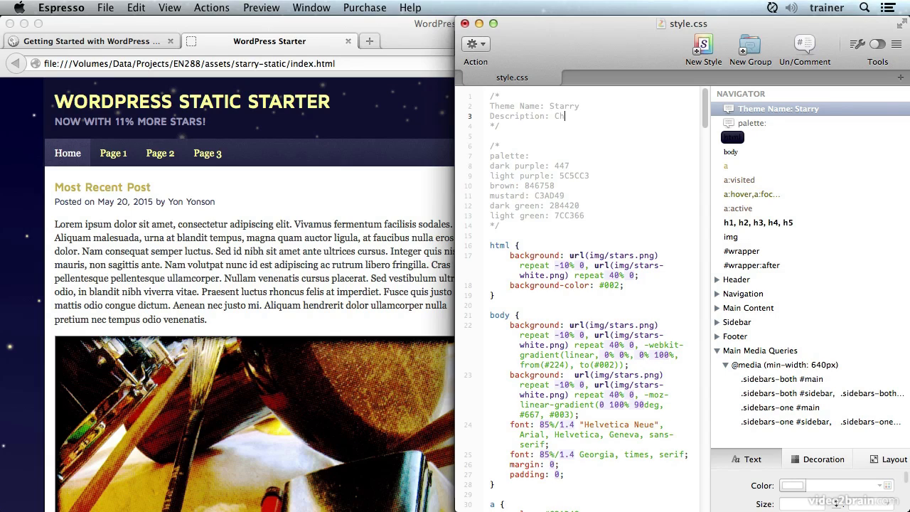
pyautogui.write('A fresh new')
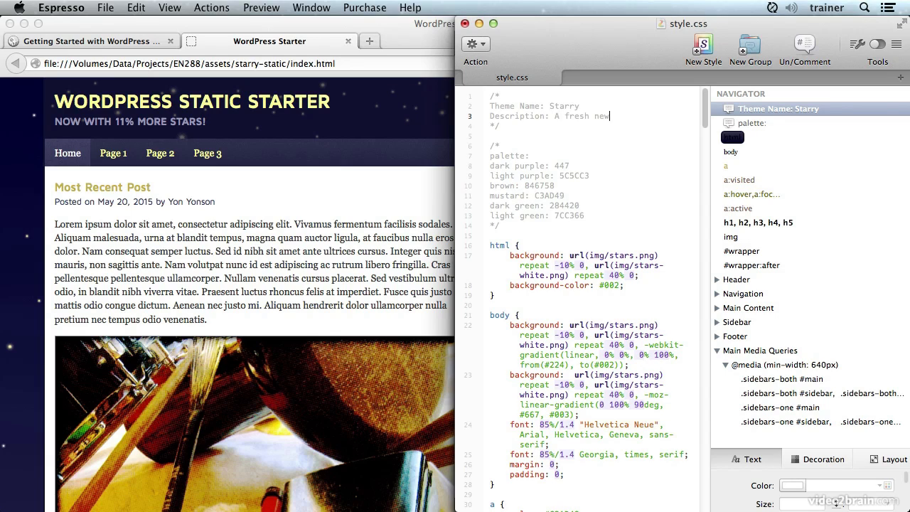
pyautogui.write('theme.')
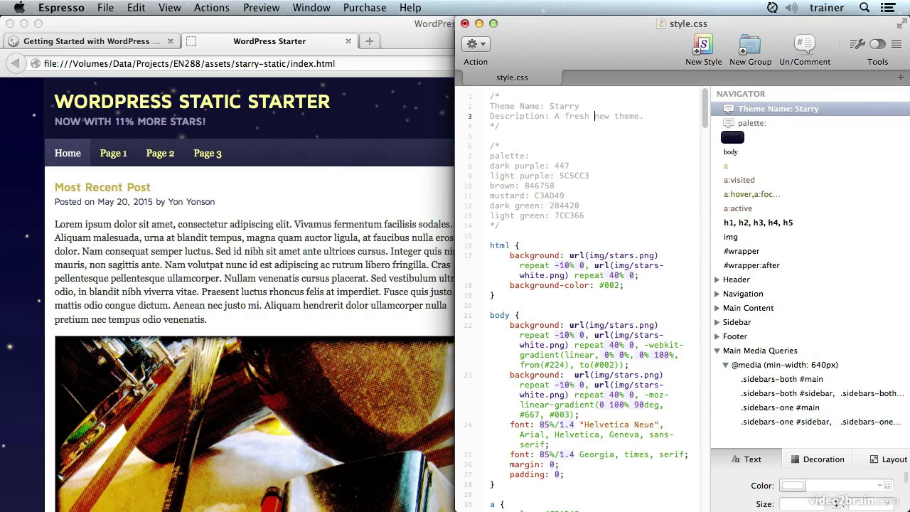
pyautogui.write('Version')
pyautogui.click(592, 136)
pyautogui.write('Author:')
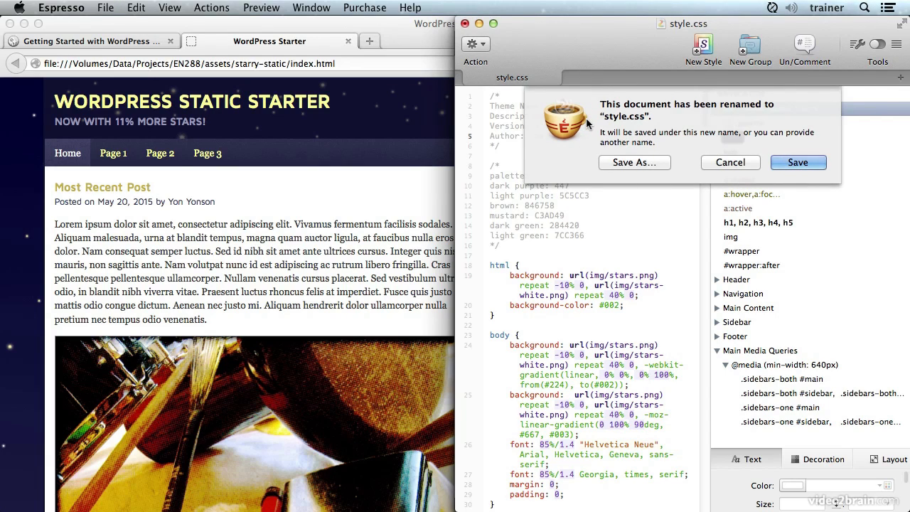
pyautogui.click(798, 162)
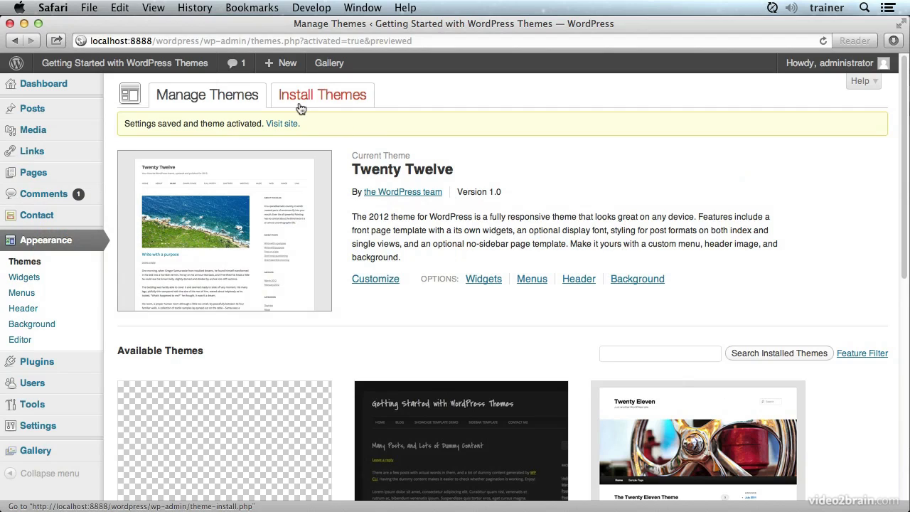
# Step: Reload the WordPress Themes page and activate Starry under Available Themes
pyautogui.click(829, 63)
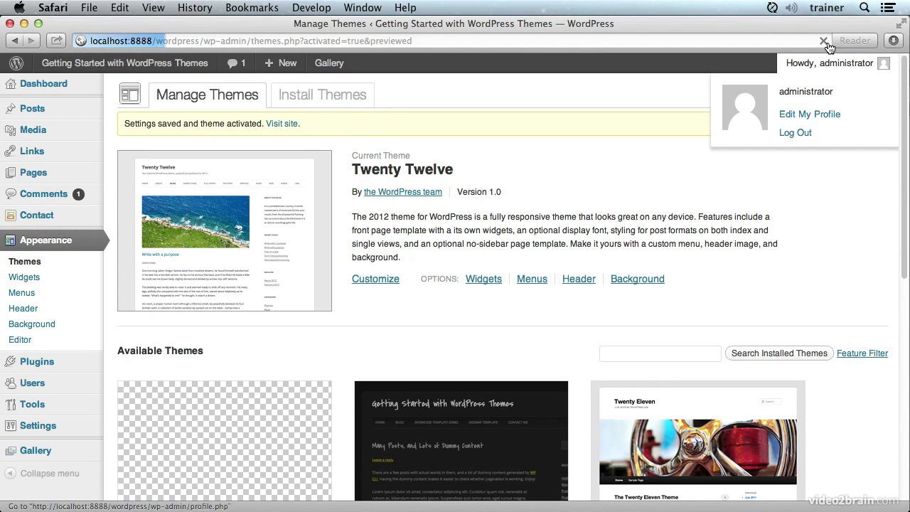
pyautogui.scroll(-3)
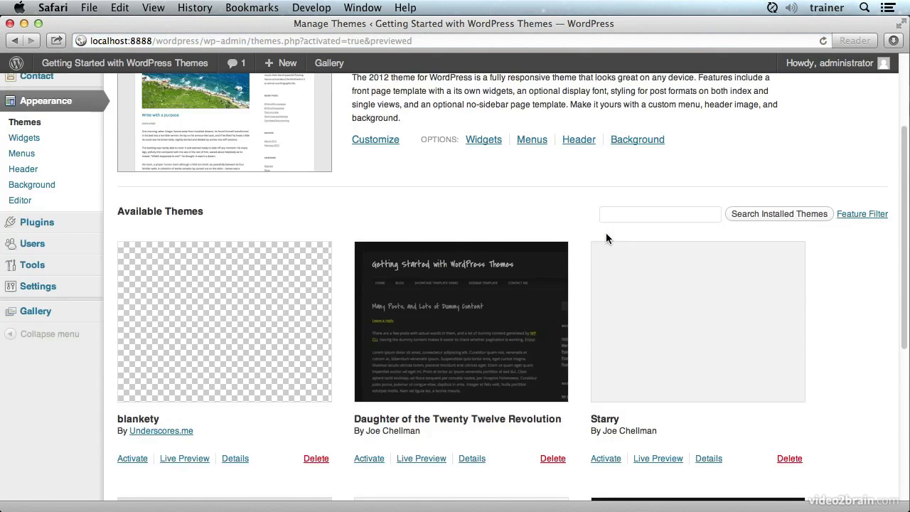
pyautogui.scroll(-3)
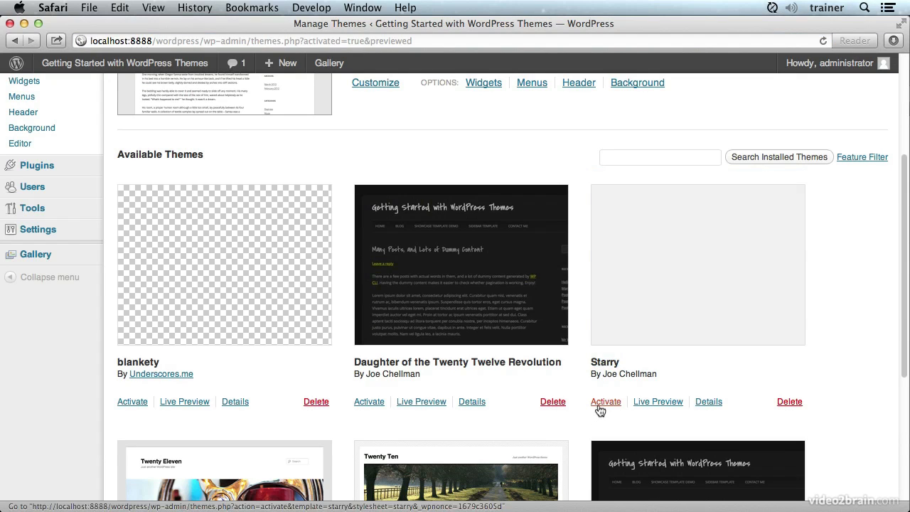
pyautogui.click(605, 402)
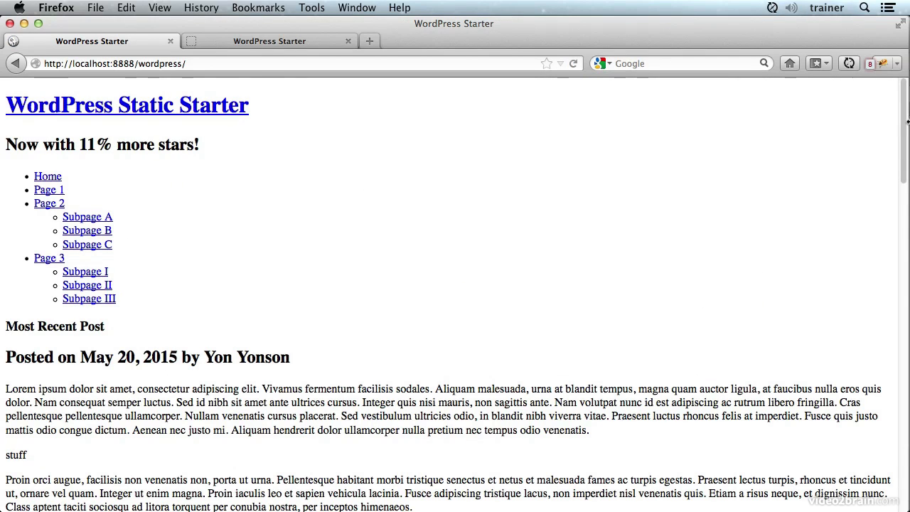
pyautogui.moveTo(207, 336)
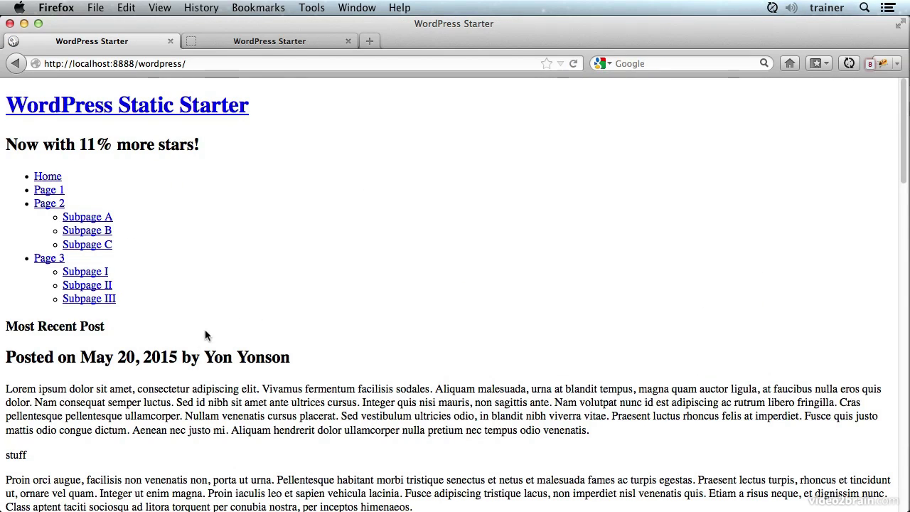
pyautogui.moveTo(562, 324)
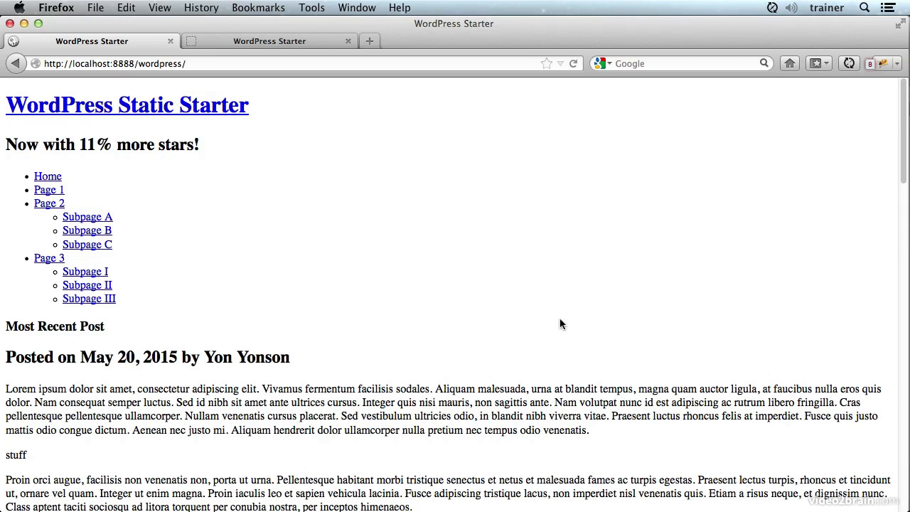
# Step: Scroll through the unstyled Starry front page at localhost:8888/wordpress in Firefox
pyautogui.scroll(-3)
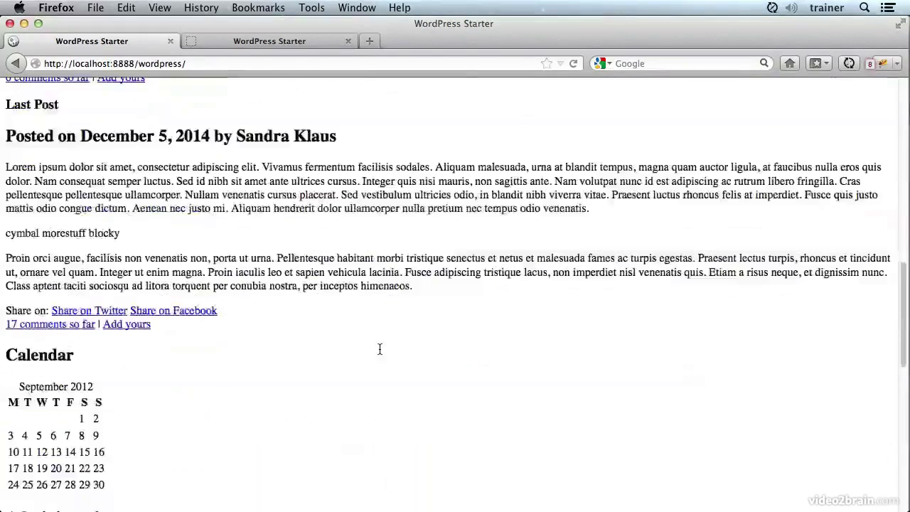
pyautogui.scroll(-3)
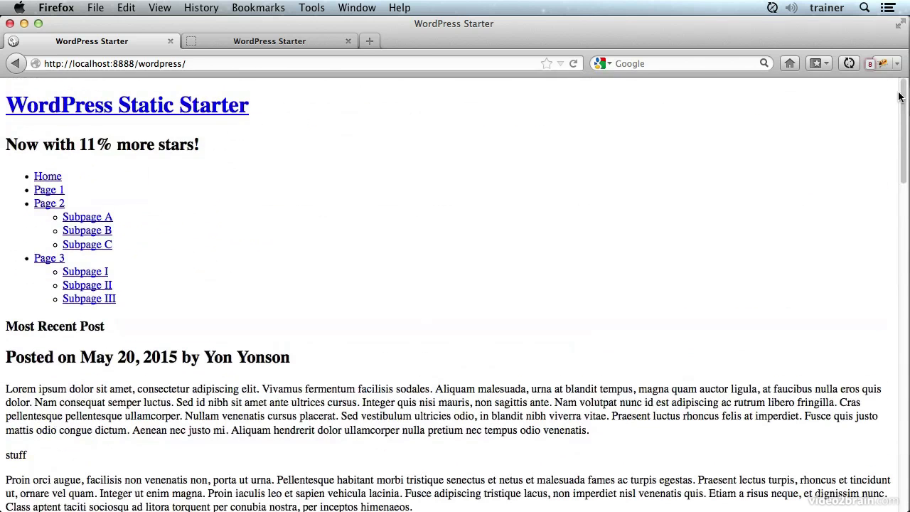
pyautogui.moveTo(98, 114)
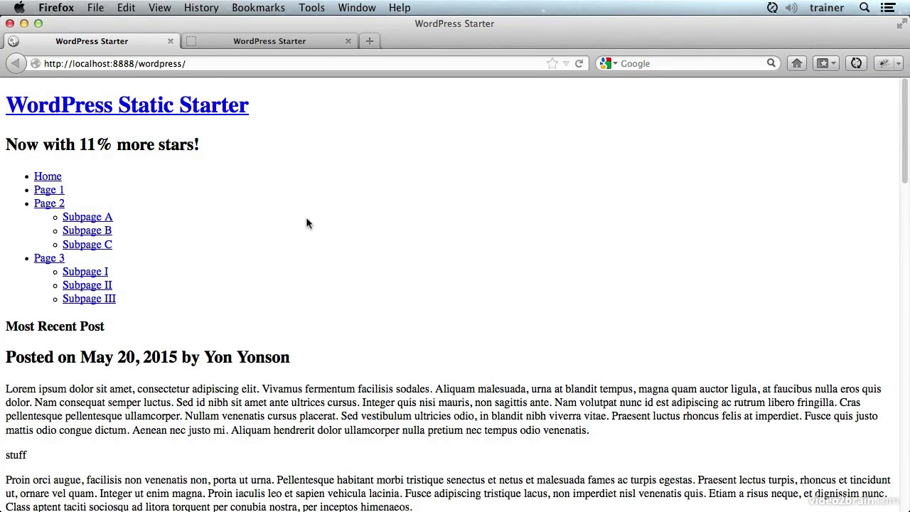
pyautogui.moveTo(302, 213)
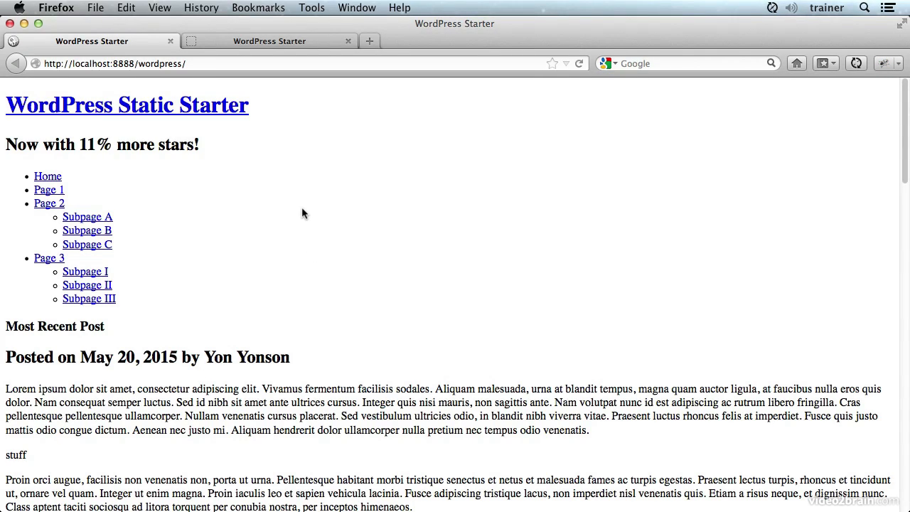